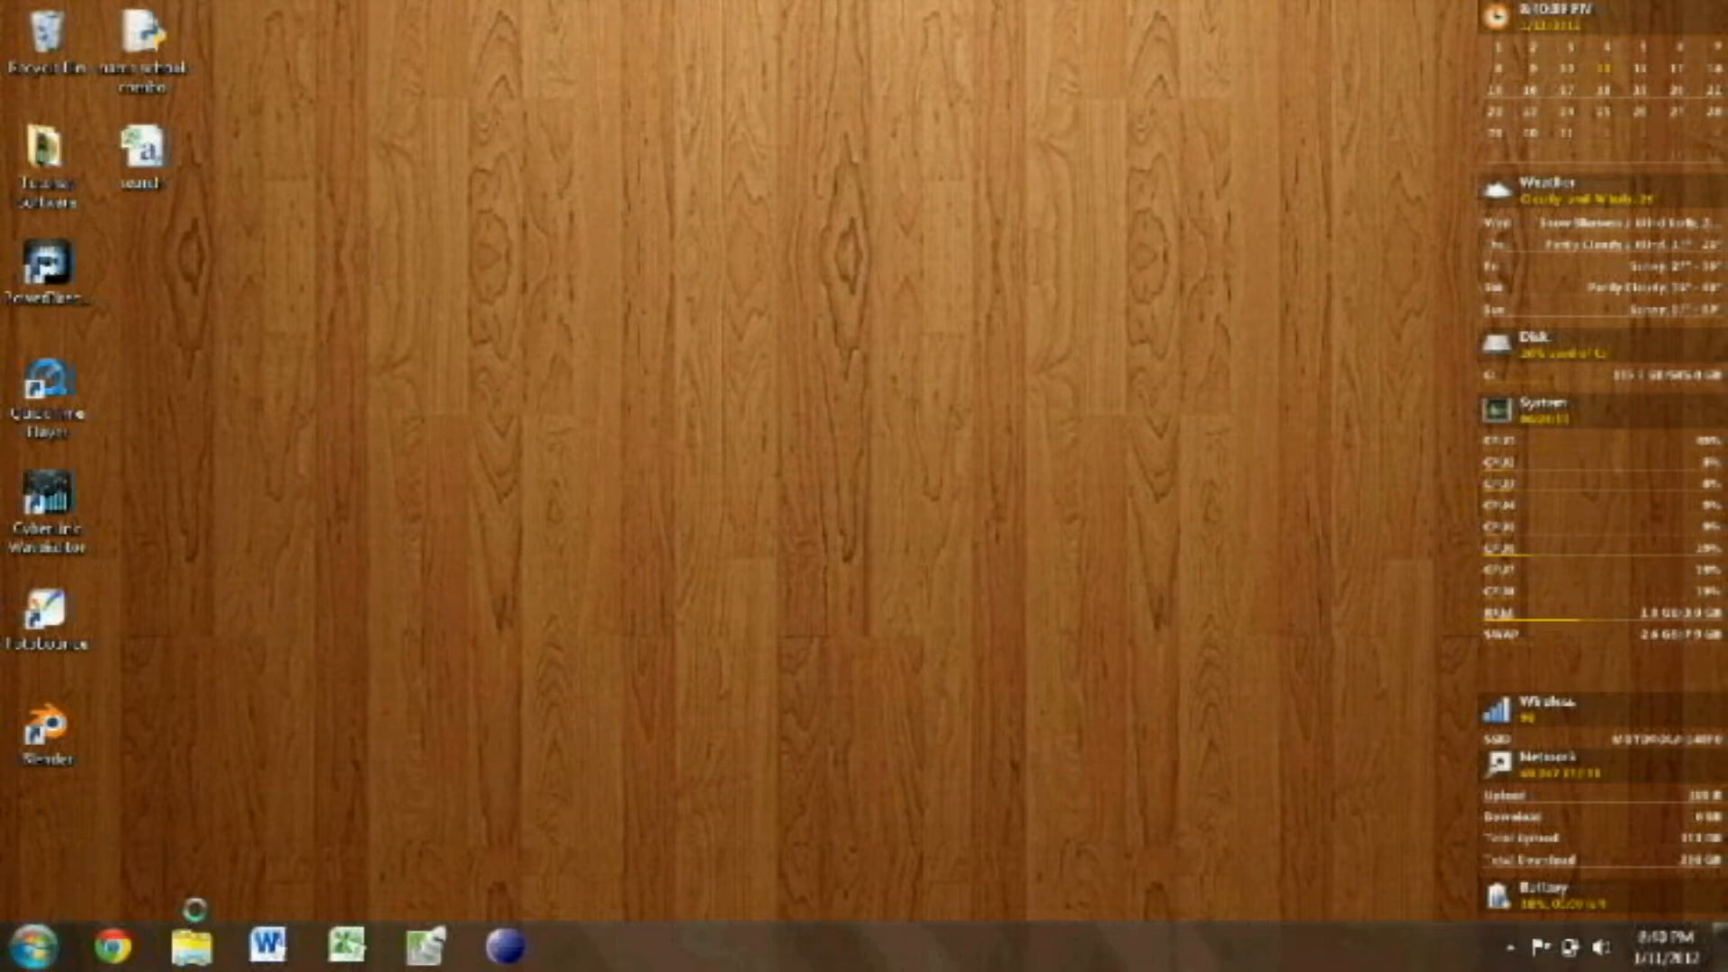
# Launch Windows Explorer from the taskbar and open the old backup drive's contents.
pyautogui.click(195, 939)
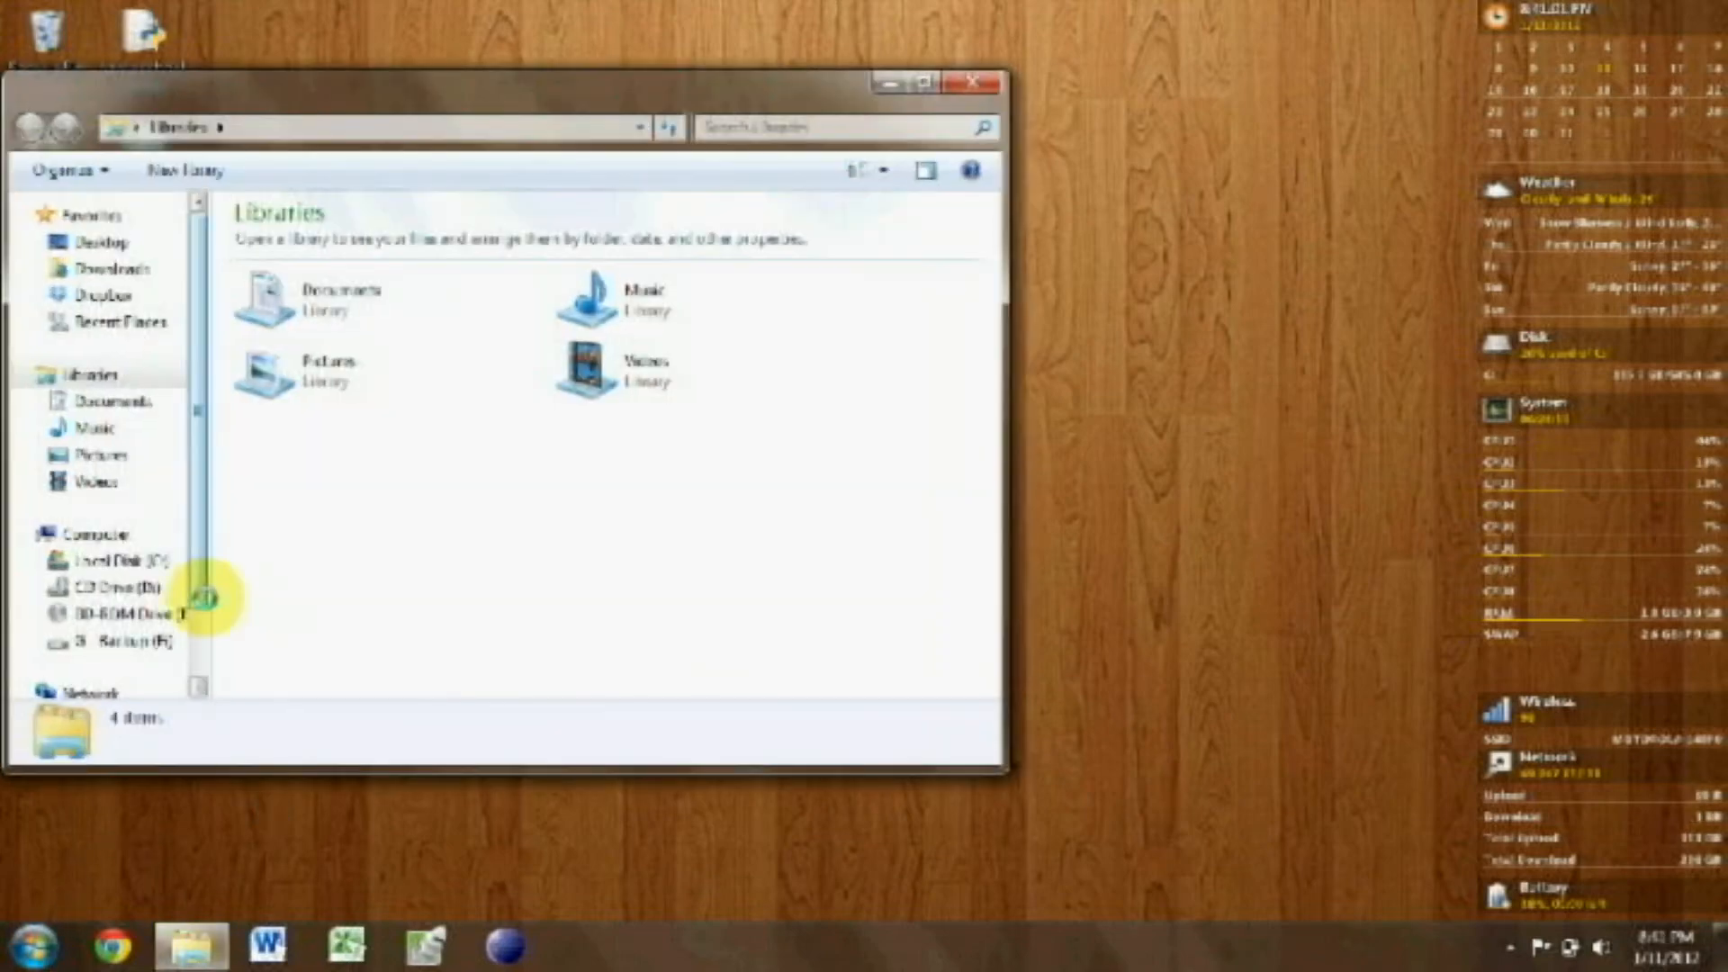
pyautogui.click(82, 533)
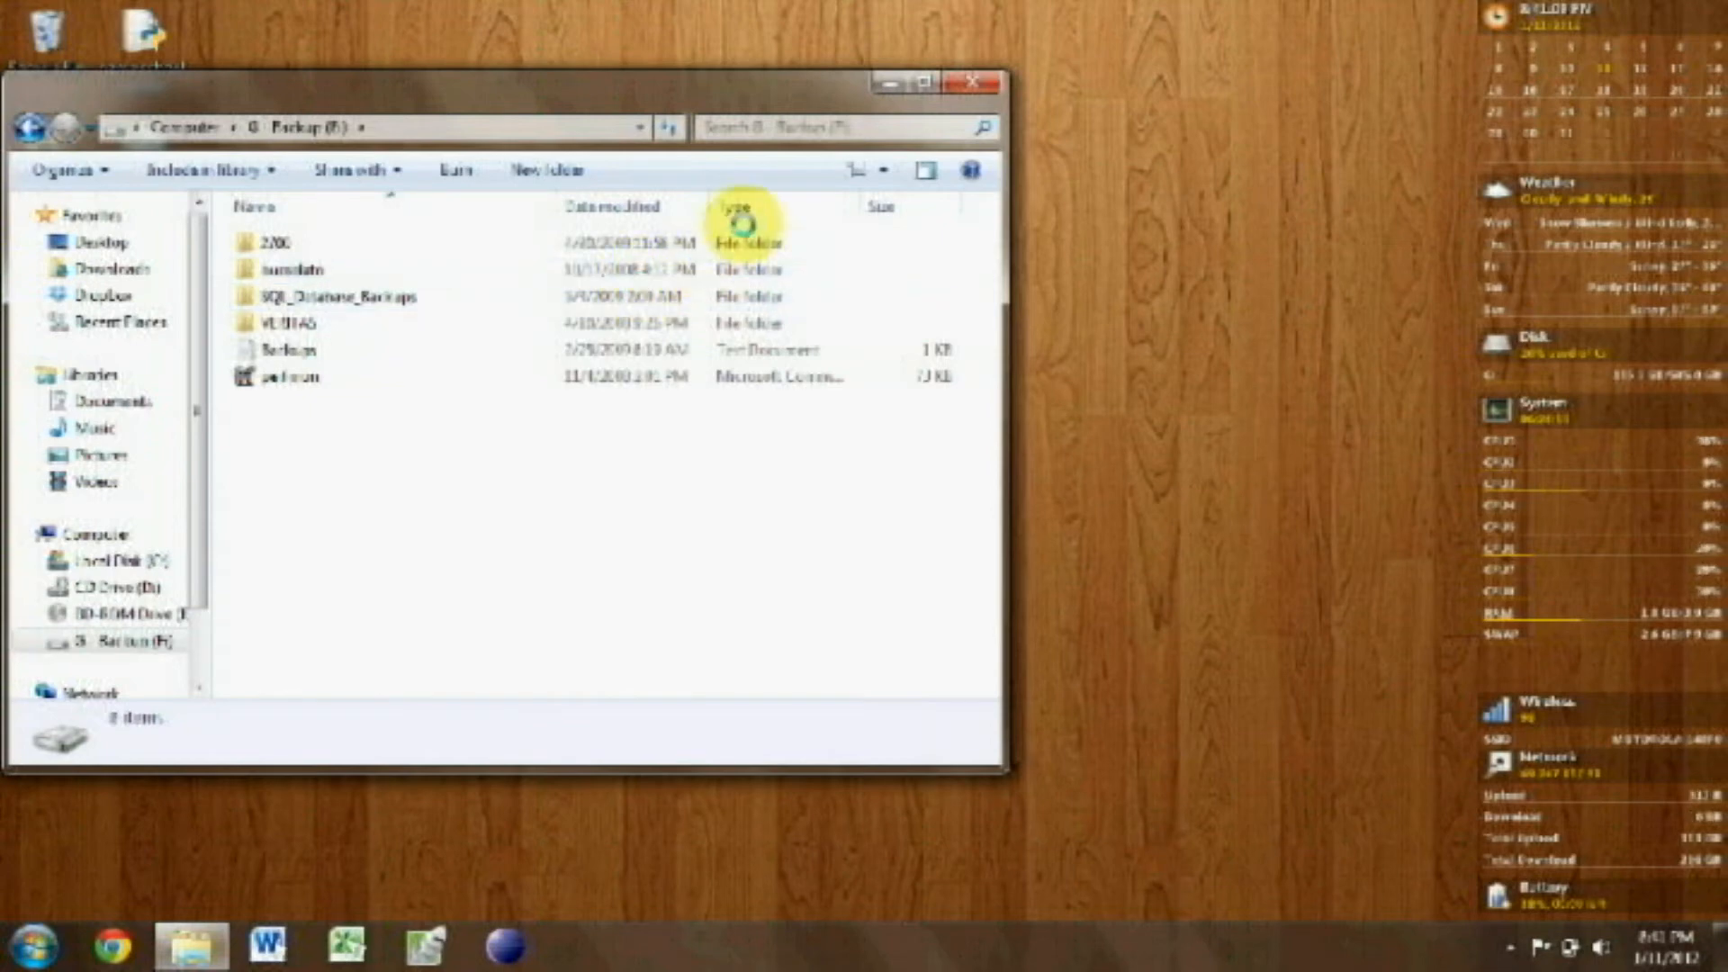
pyautogui.moveTo(787, 206)
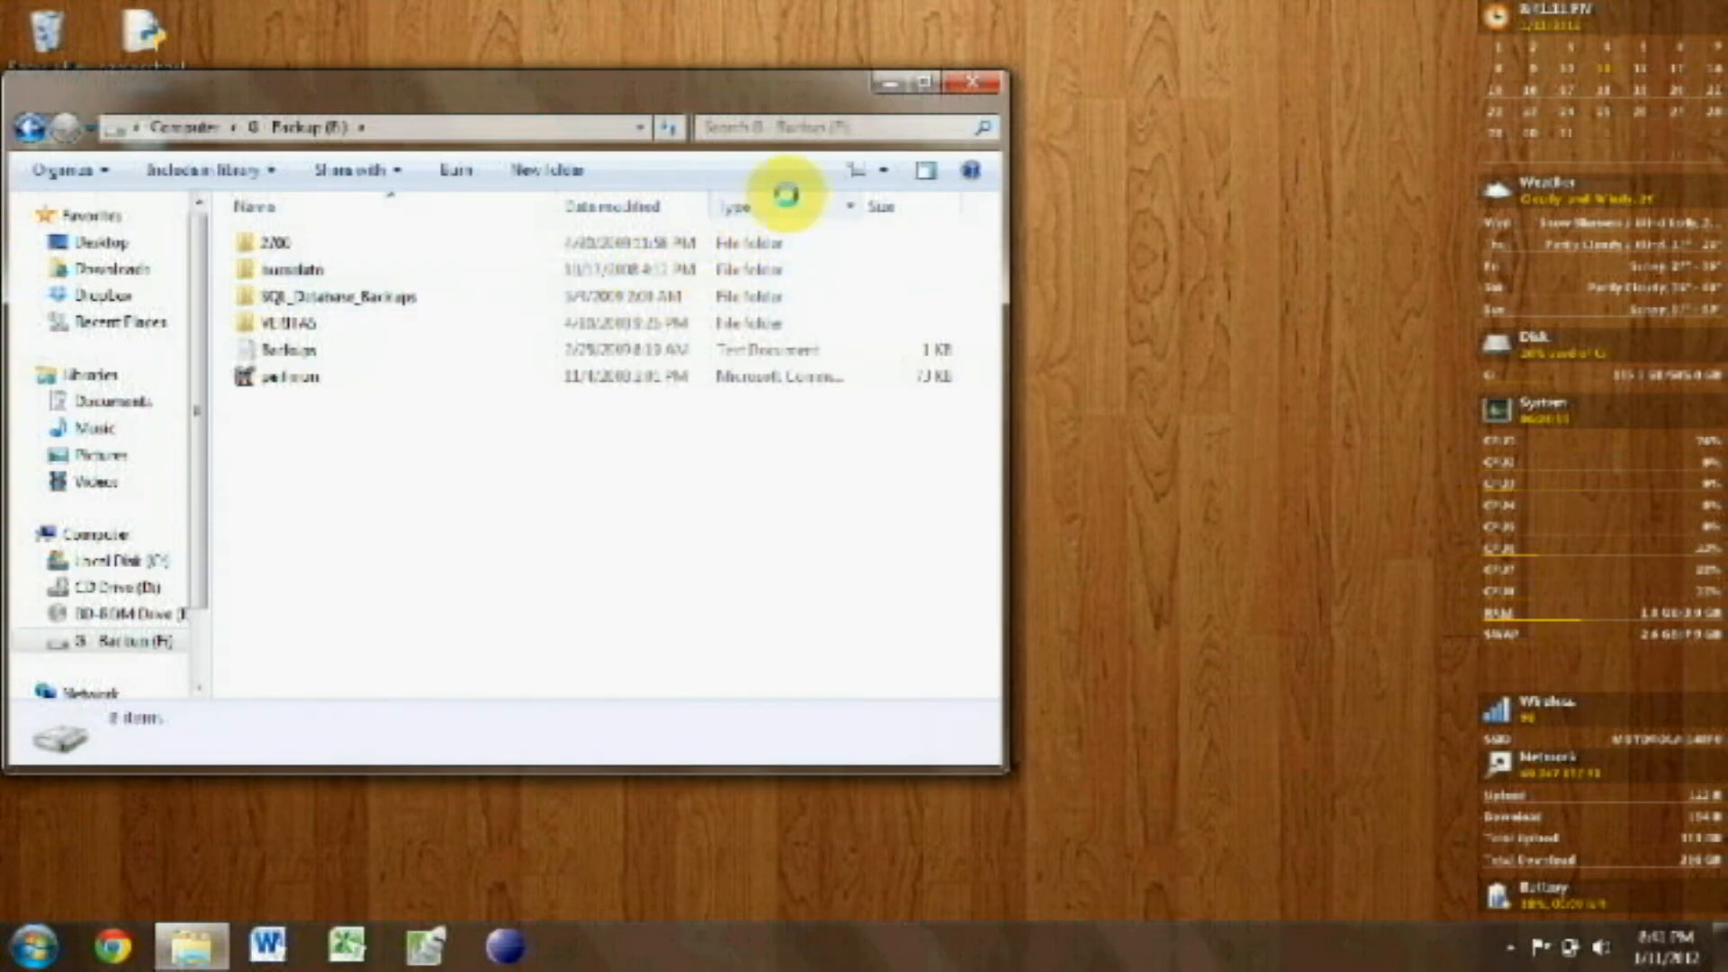